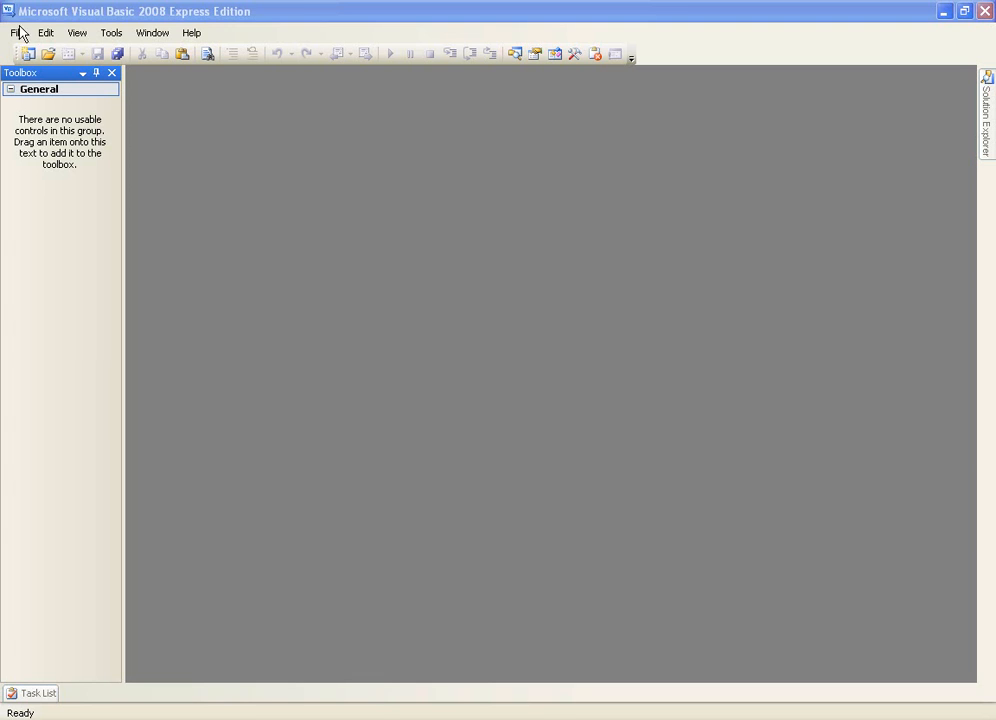
pyautogui.moveTo(90, 14)
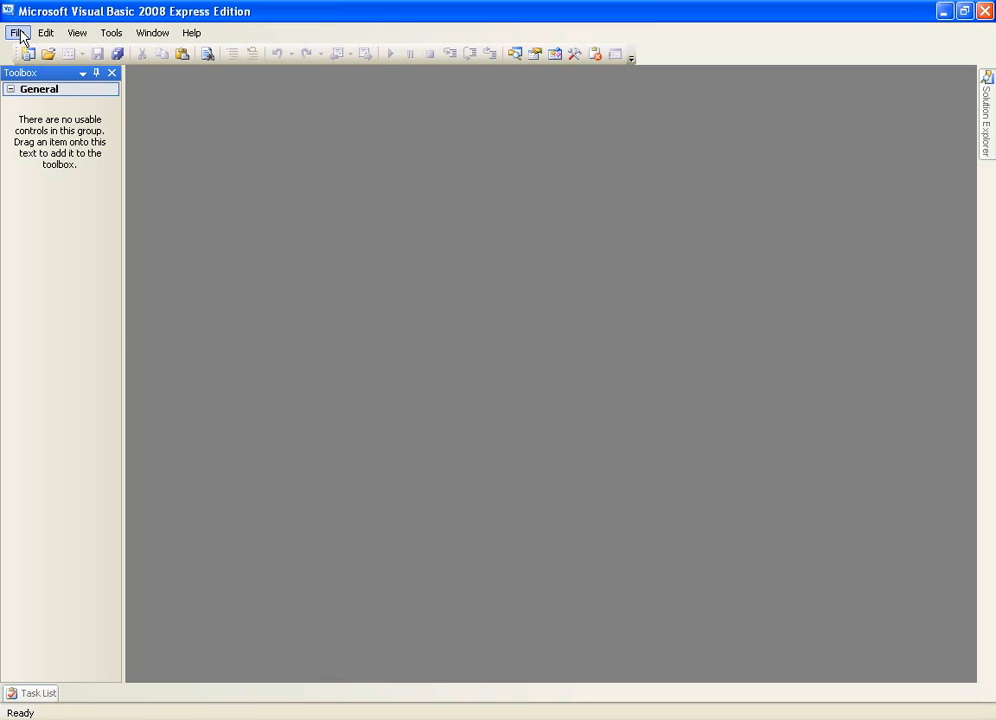
# Step: Create a new Windows Forms Application project named 'Menu Application'
pyautogui.click(27, 54)
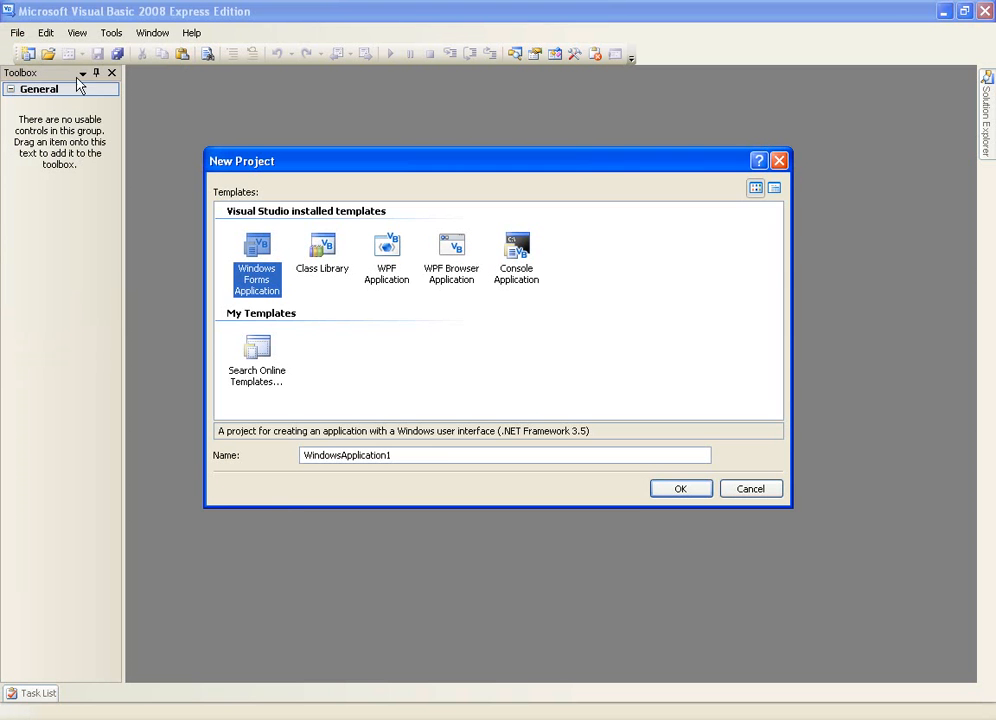
pyautogui.write('Menu Applicat')
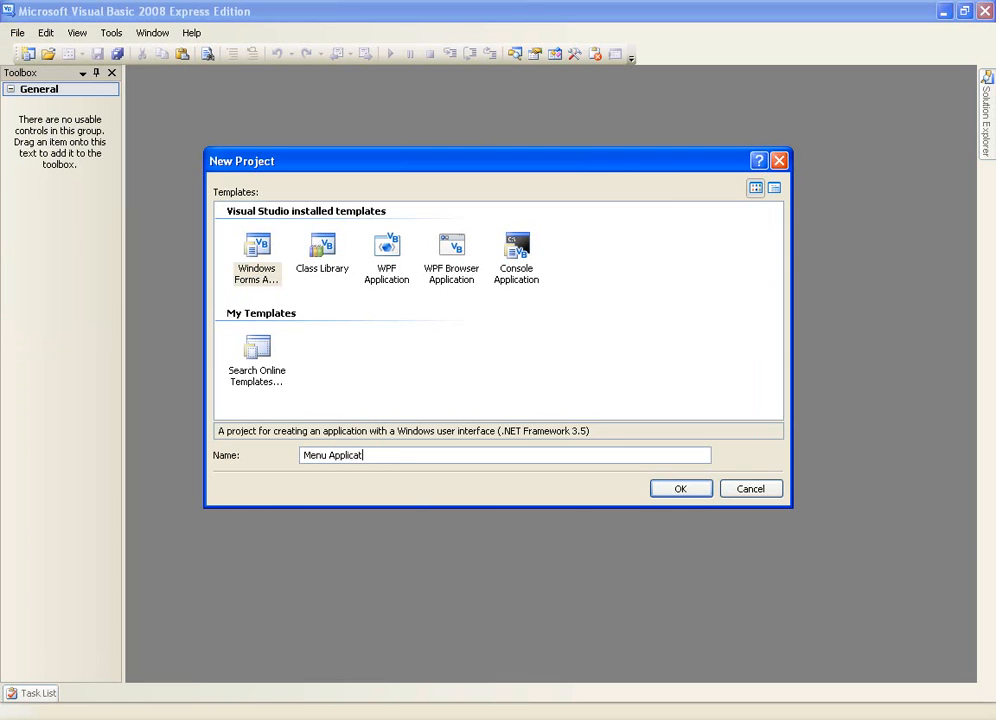
pyautogui.click(680, 488)
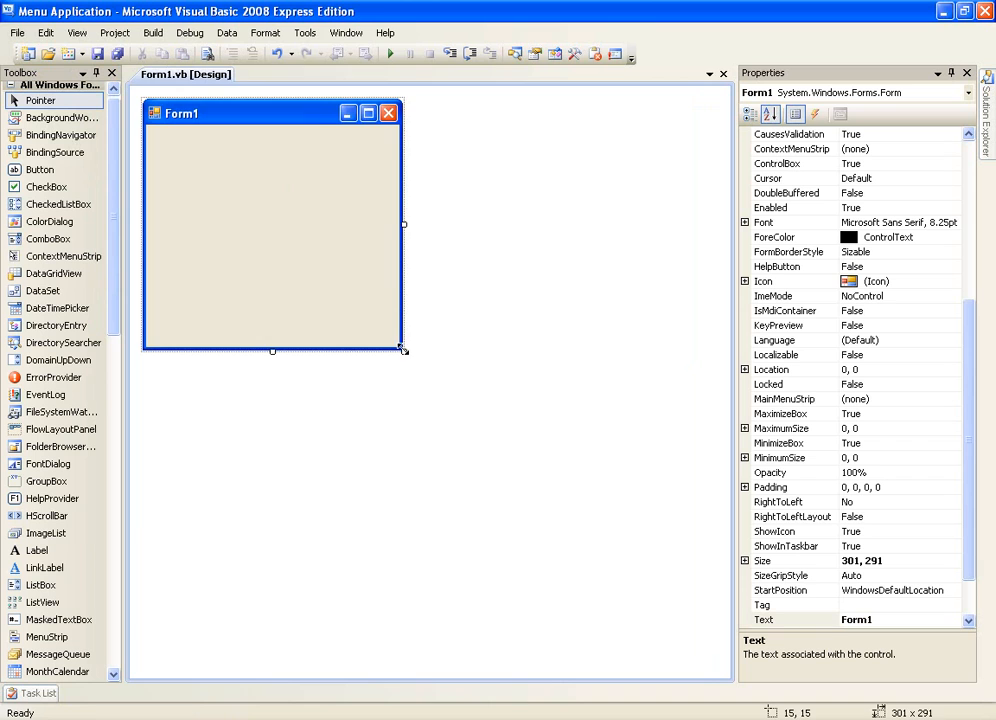
# Step: Reshape Form1 wider and shorter, and place a top-left button labelled 'Show Form 2'
pyautogui.moveTo(403, 350); pyautogui.dragTo(478, 261)
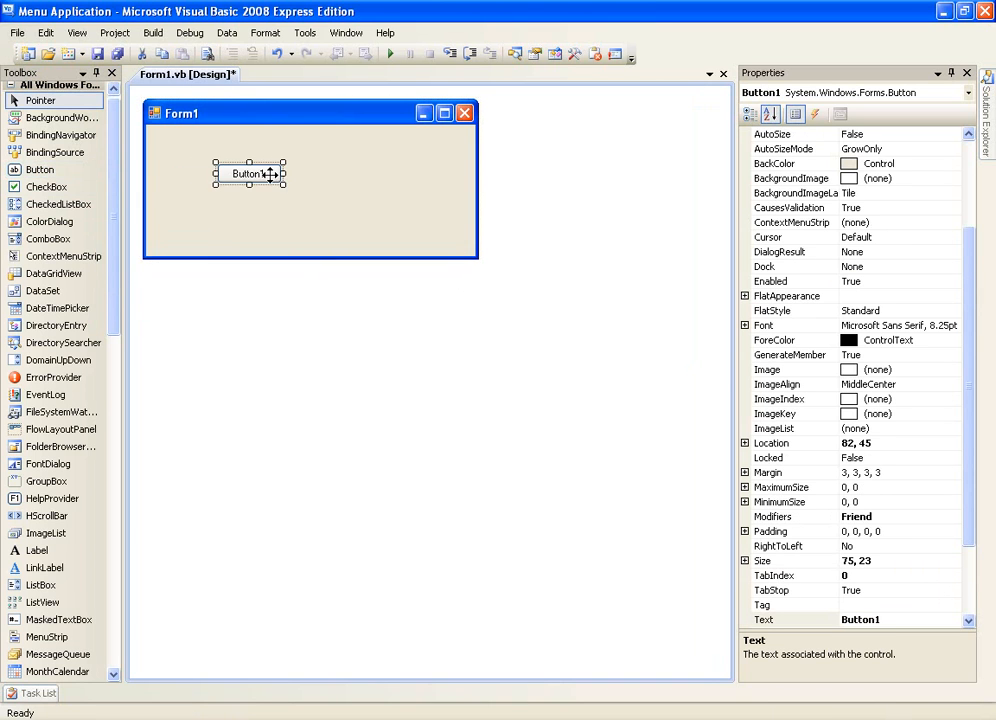
pyautogui.moveTo(250, 173); pyautogui.dragTo(205, 155)
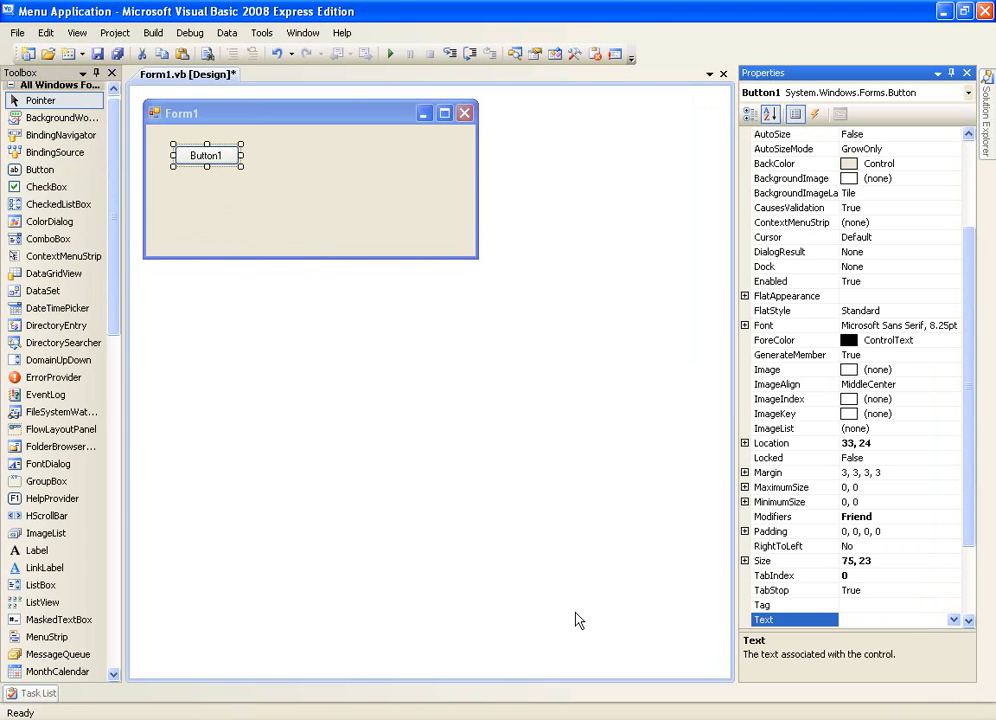
pyautogui.write('s')
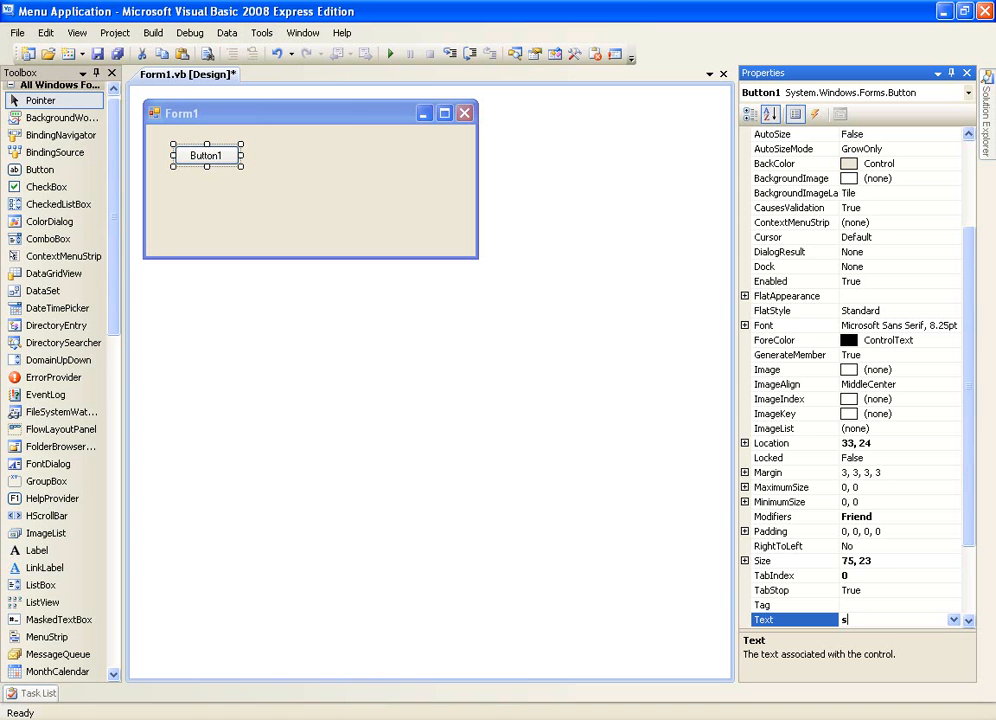
pyautogui.write('how For')
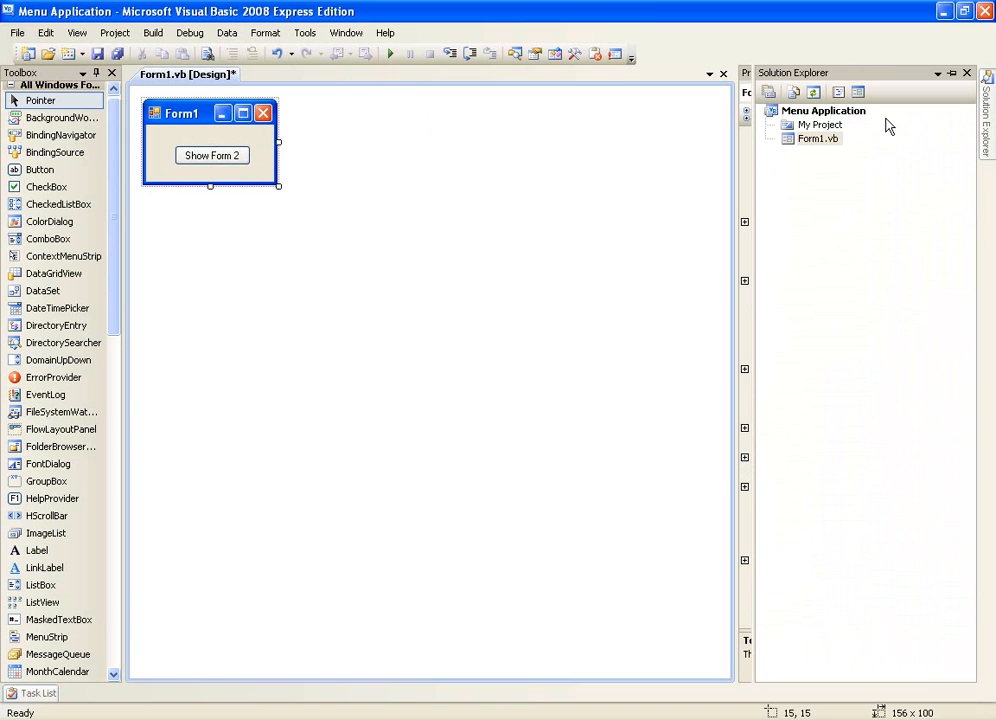
# Step: Add a new Windows Form, Form2.vb, to Menu Application and open it in the designer
pyautogui.click(822, 110)
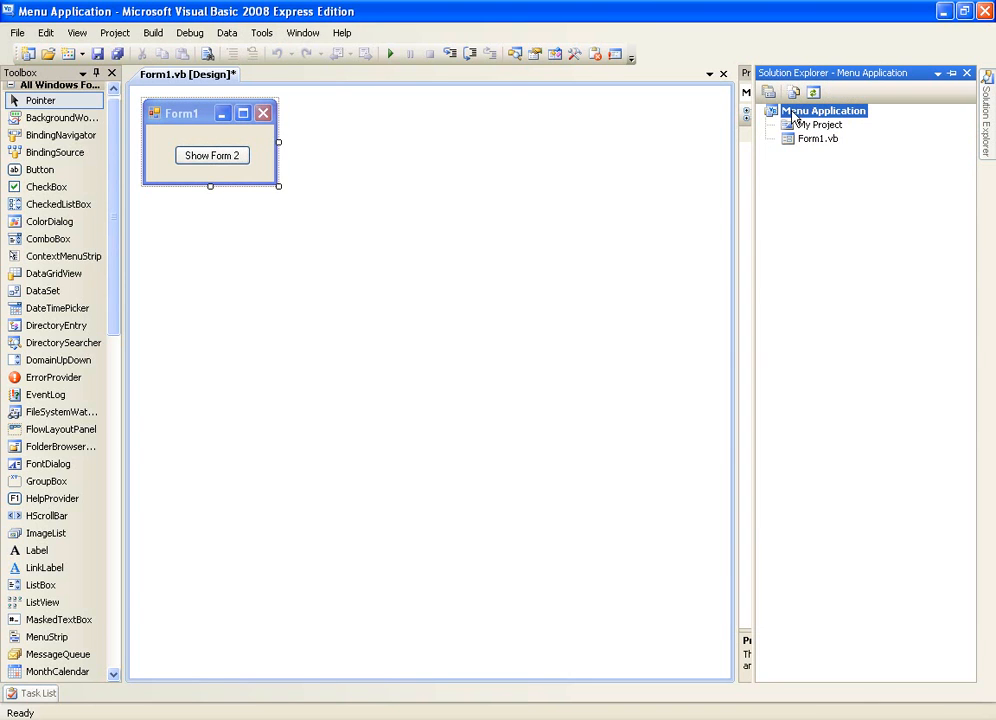
pyautogui.rightClick(821, 110)
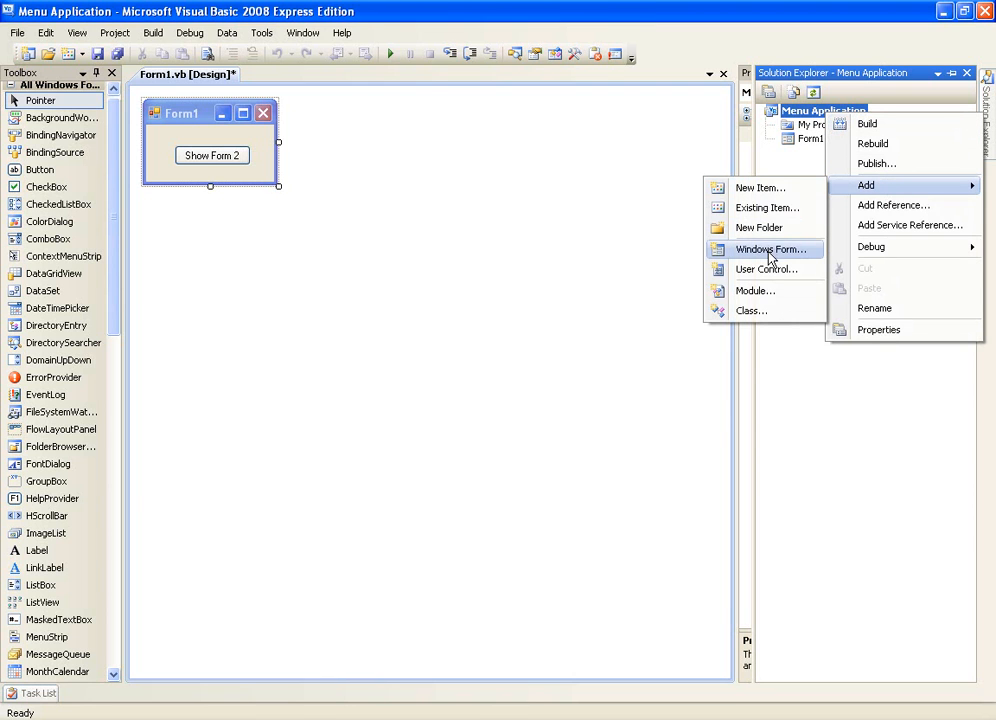
pyautogui.click(770, 249)
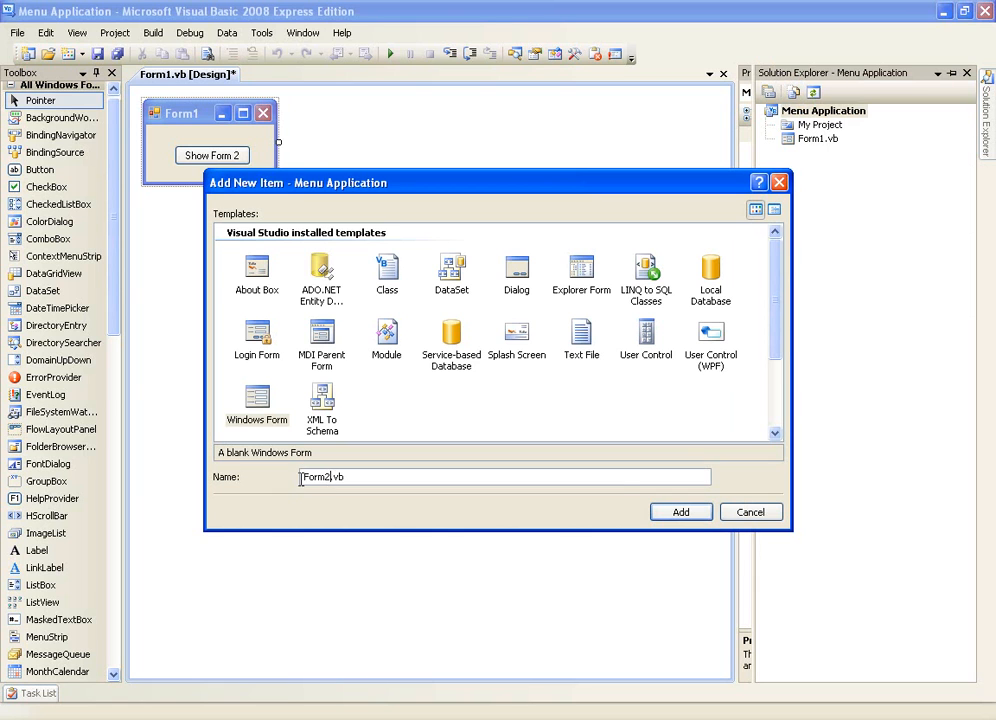
pyautogui.click(680, 511)
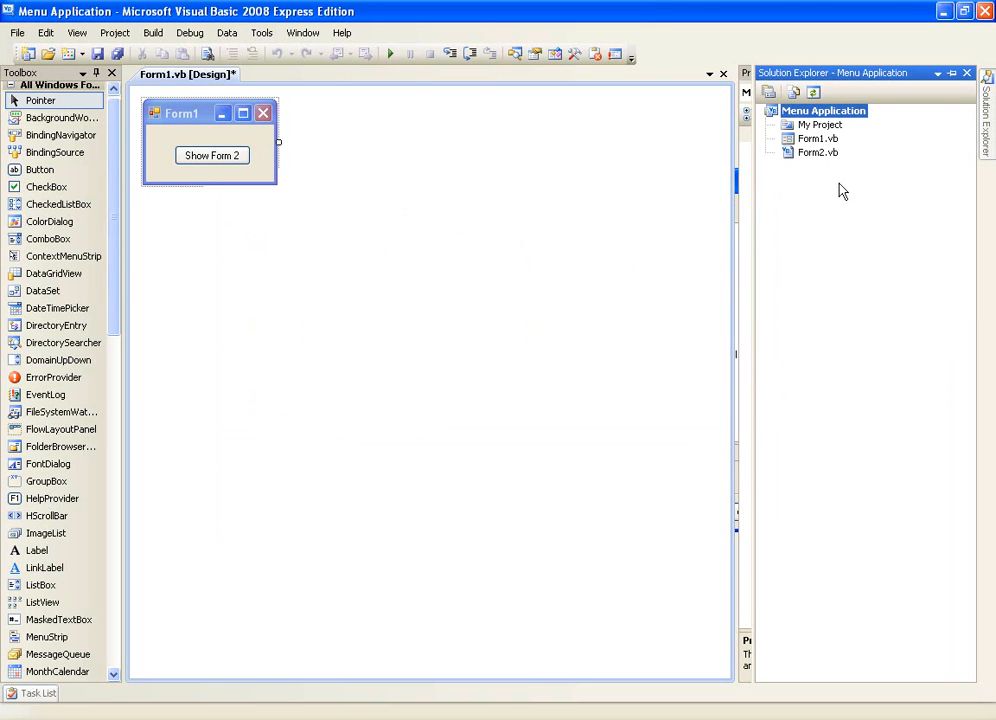
pyautogui.doubleClick(817, 152)
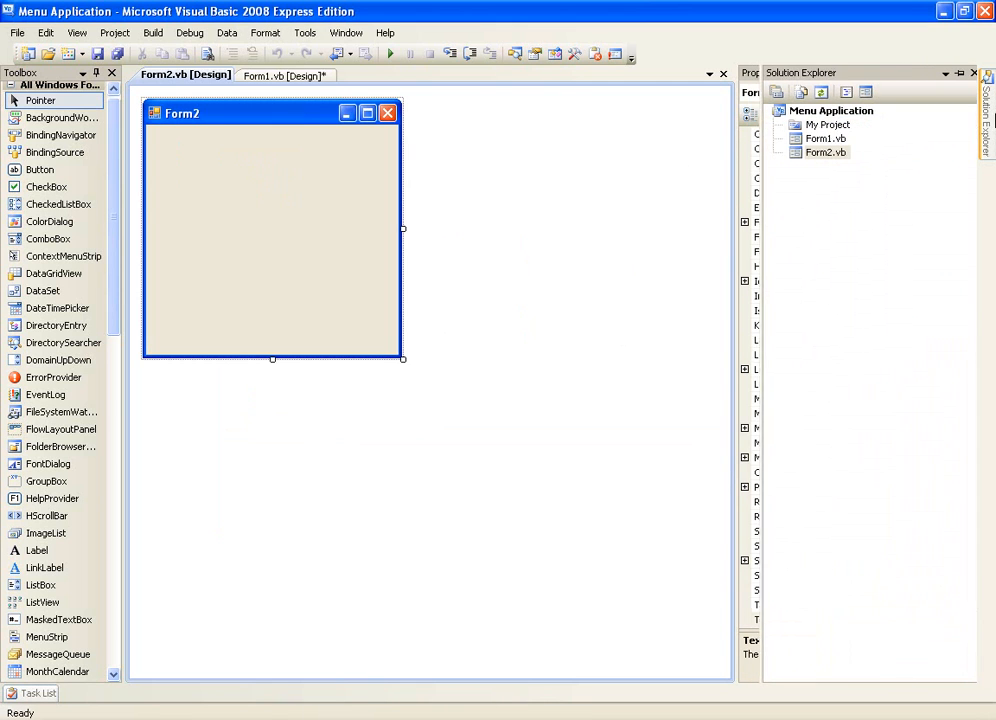
# Step: Shrink Form2 to a small window around its 'Second Form!' label
pyautogui.click(819, 138)
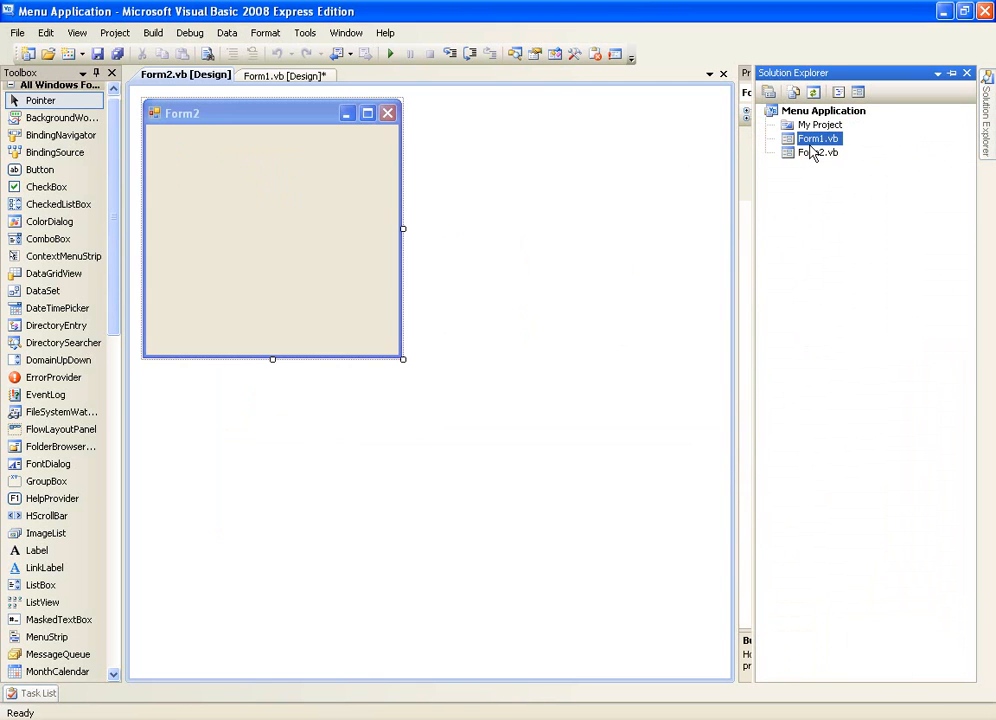
pyautogui.click(817, 152)
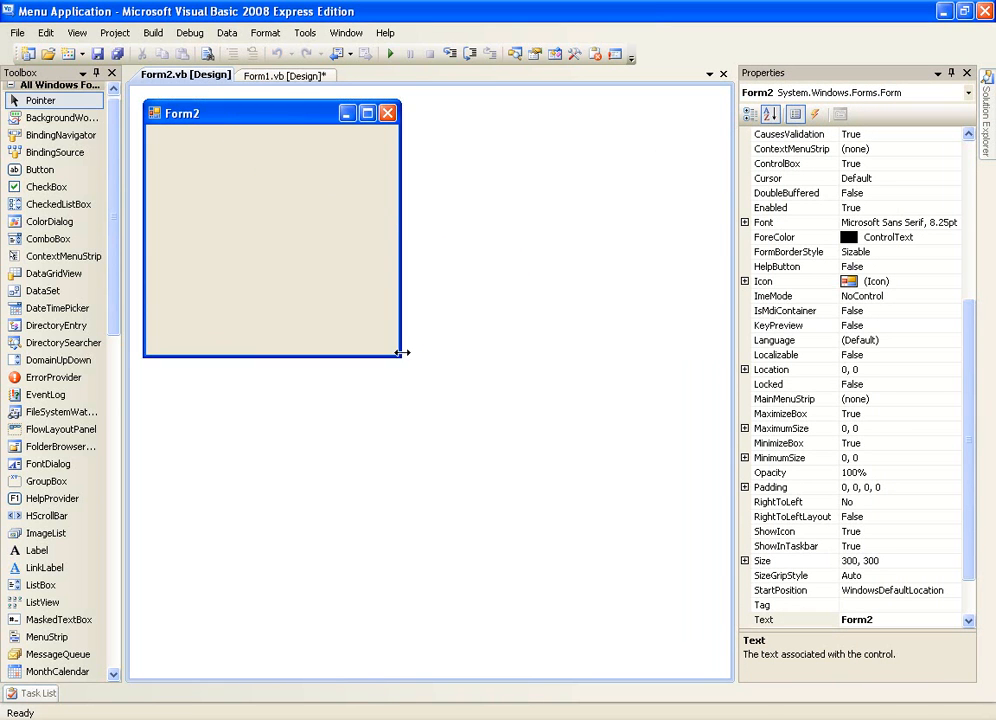
pyautogui.moveTo(402, 352); pyautogui.dragTo(430, 305)
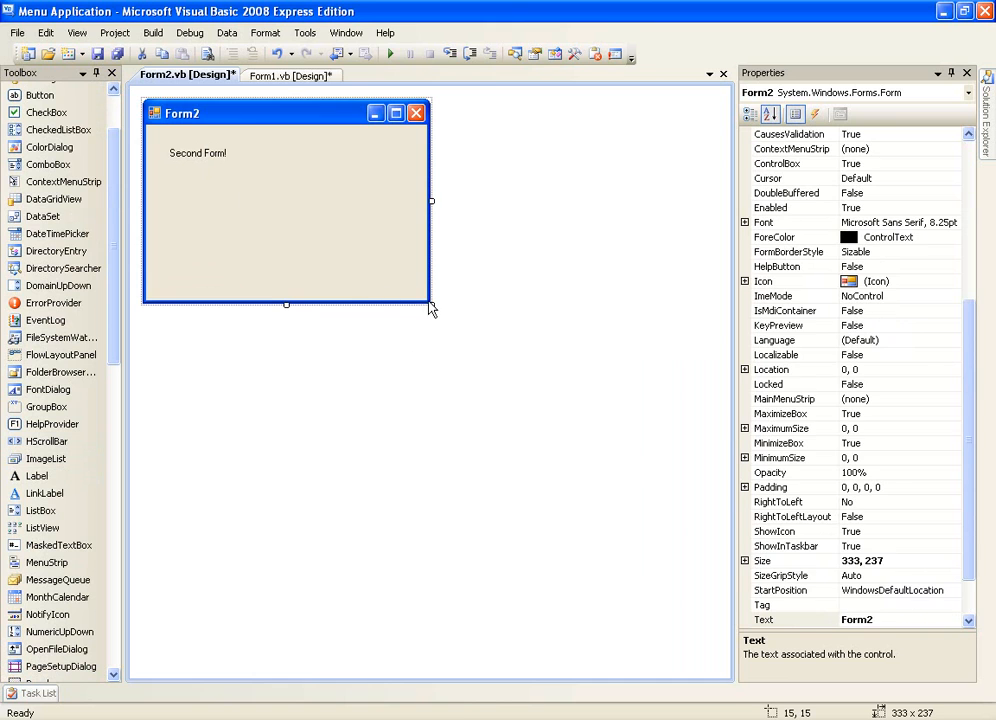
pyautogui.moveTo(430, 305); pyautogui.dragTo(268, 188)
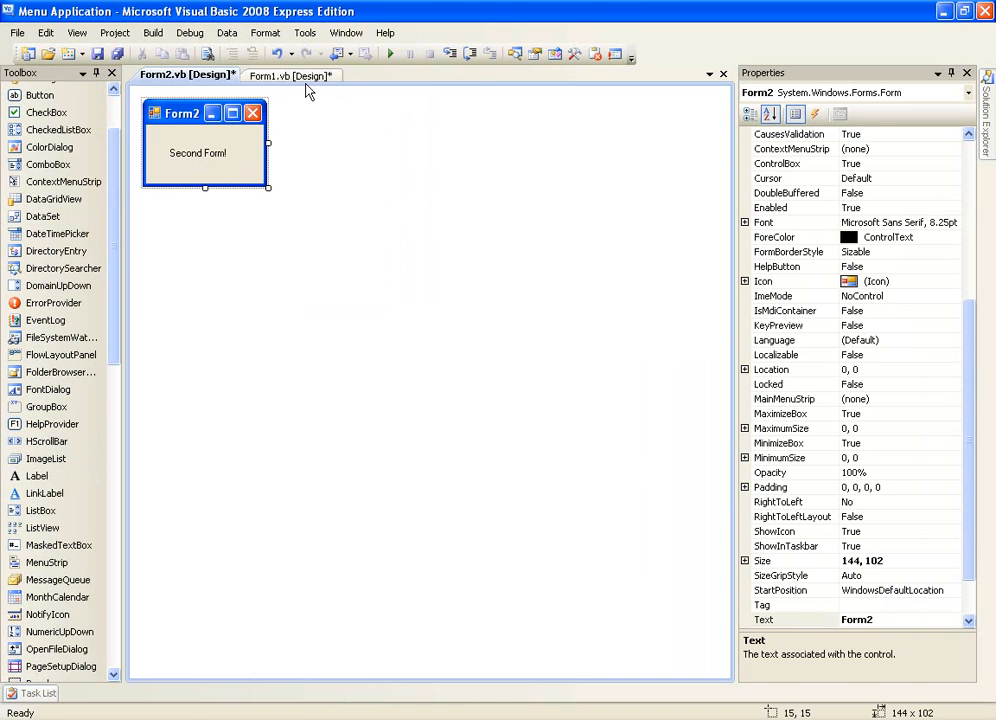
# Step: Compare Form2's size with Form1's design by switching between their designer tabs
pyautogui.click(290, 75)
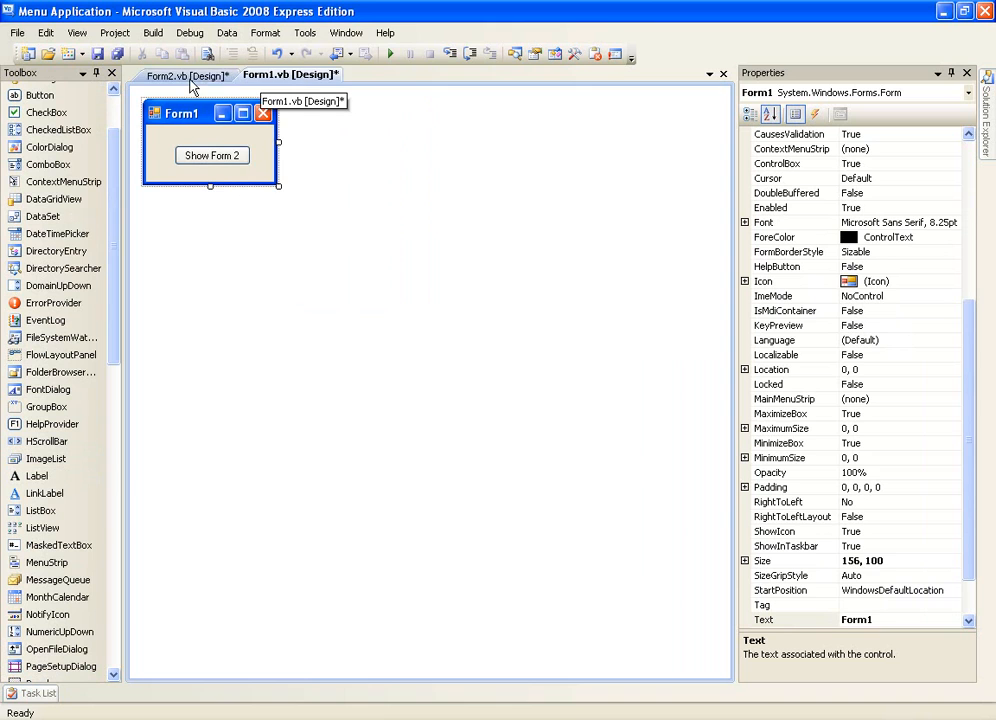
pyautogui.click(167, 75)
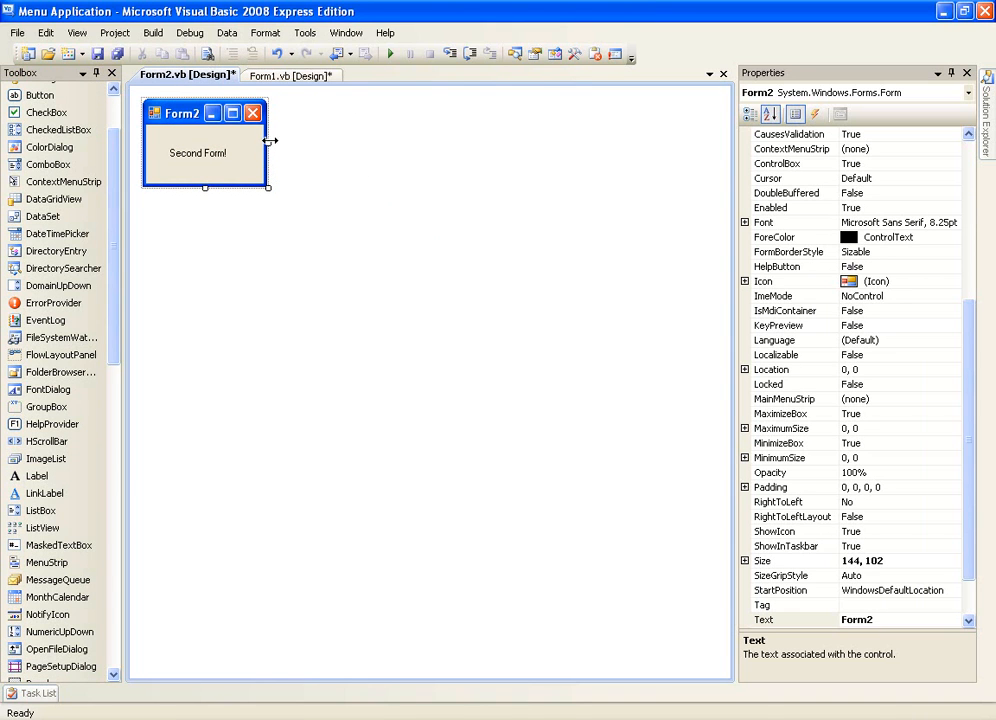
pyautogui.click(290, 75)
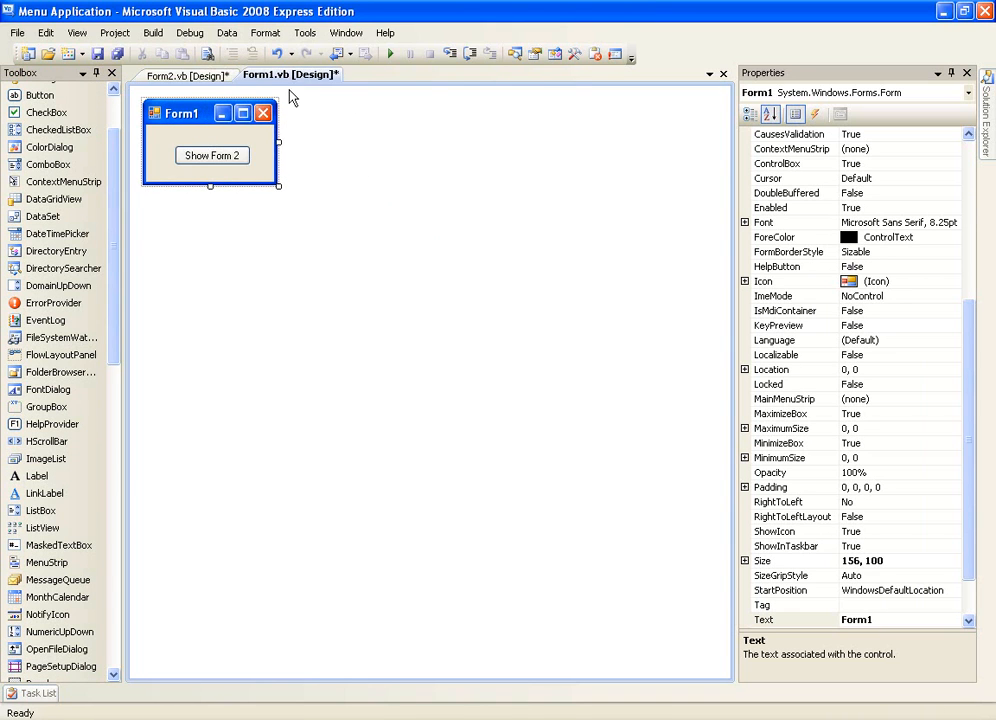
pyautogui.click(185, 74)
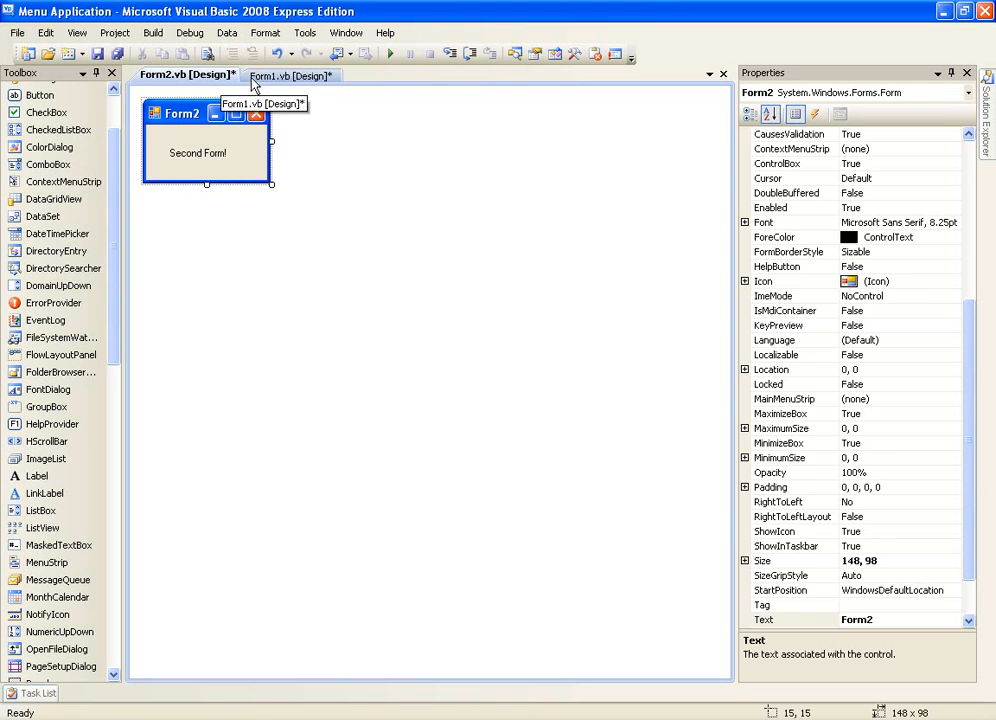
# Step: Put Form2.Show() in the Show Form 2 button's Click handler on Form1
pyautogui.click(290, 76)
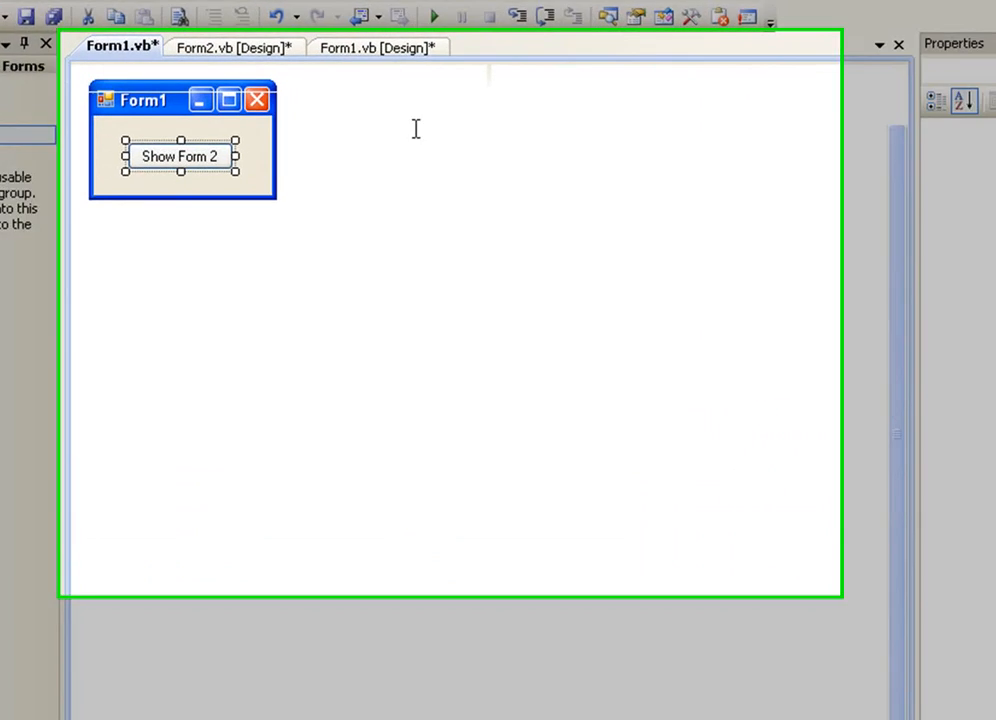
pyautogui.doubleClick(179, 156)
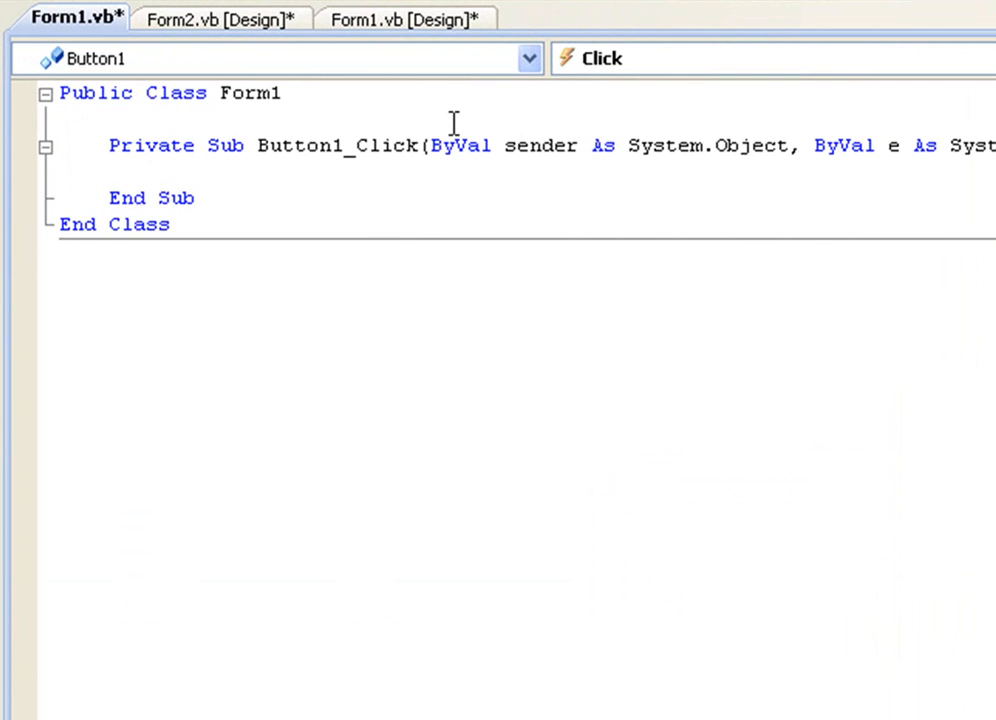
pyautogui.write('Form2.S')
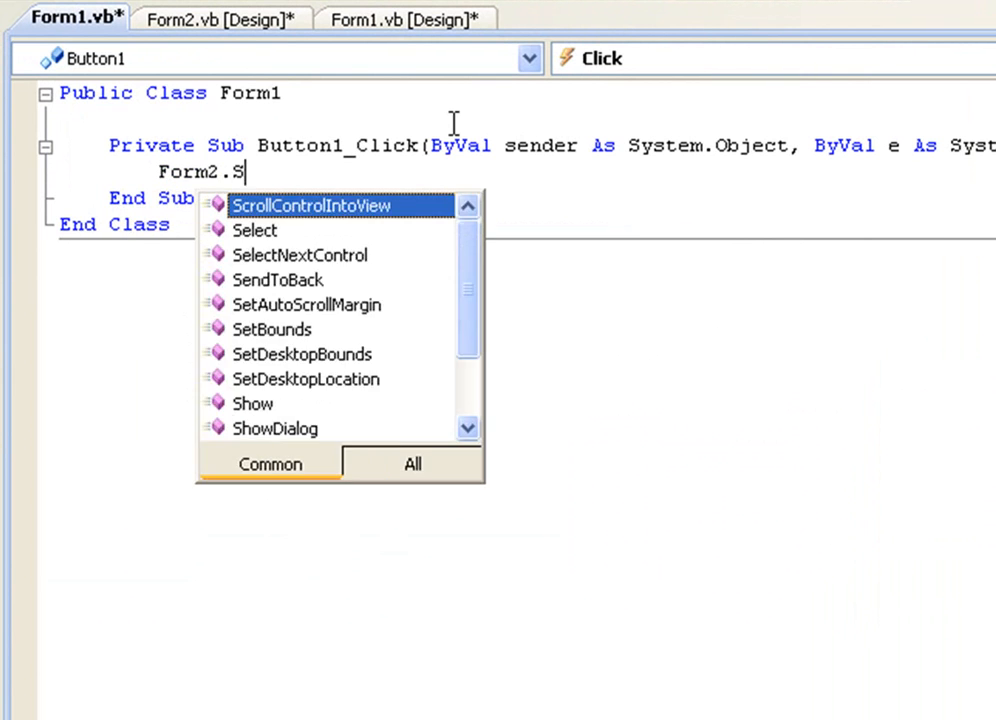
pyautogui.write('how()')
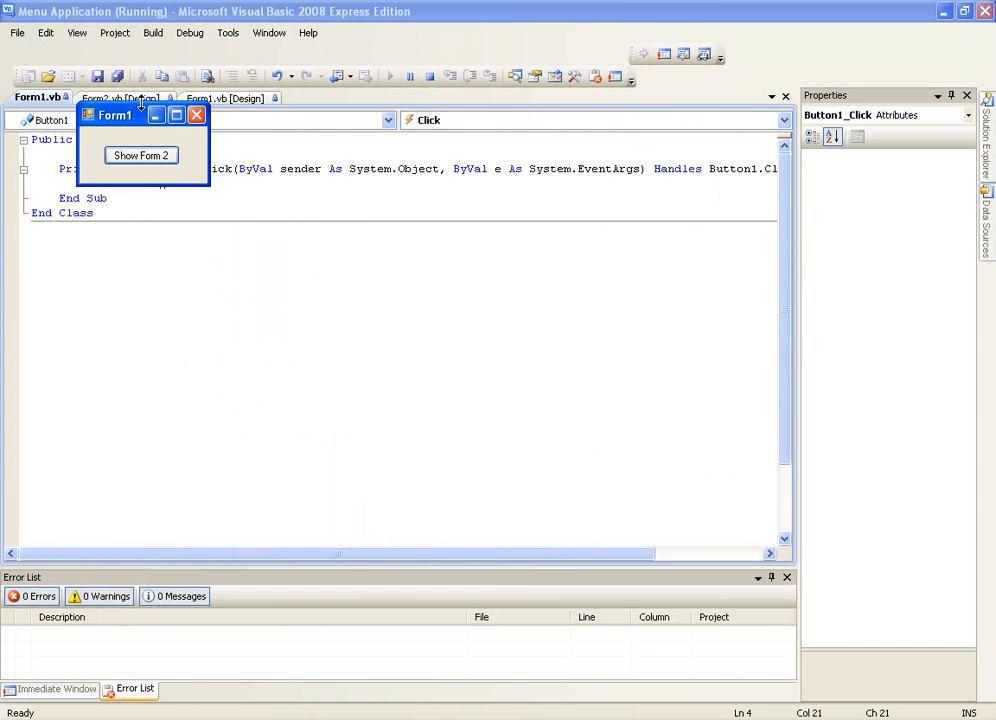
# Step: In the running app, use Show Form 2 to bring up Form2 showing 'Second Form!'
pyautogui.click(141, 155)
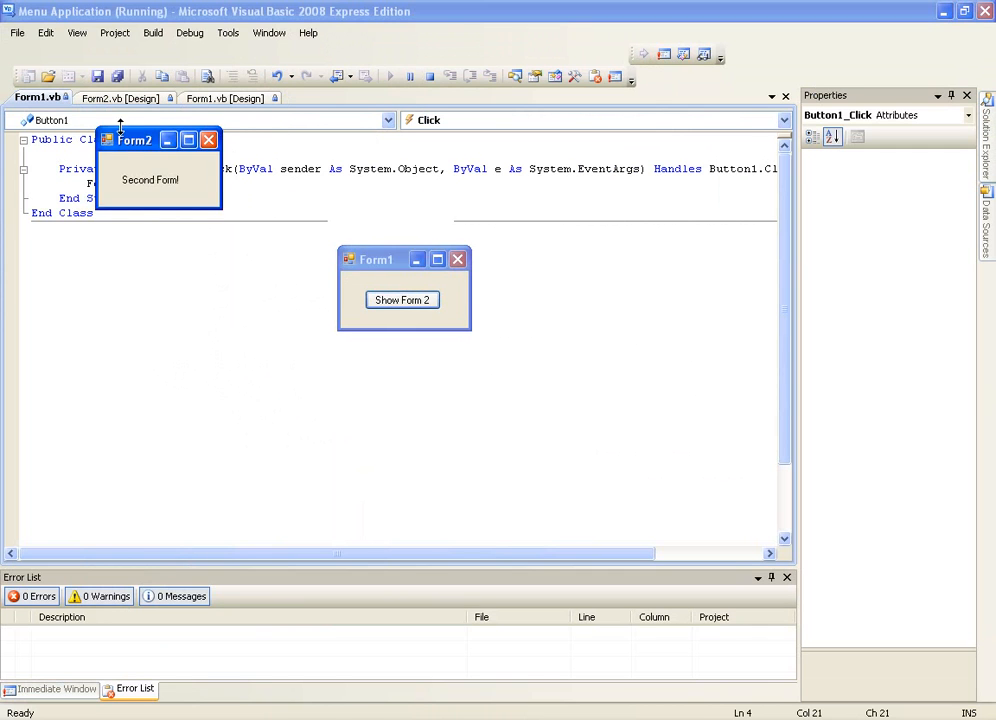